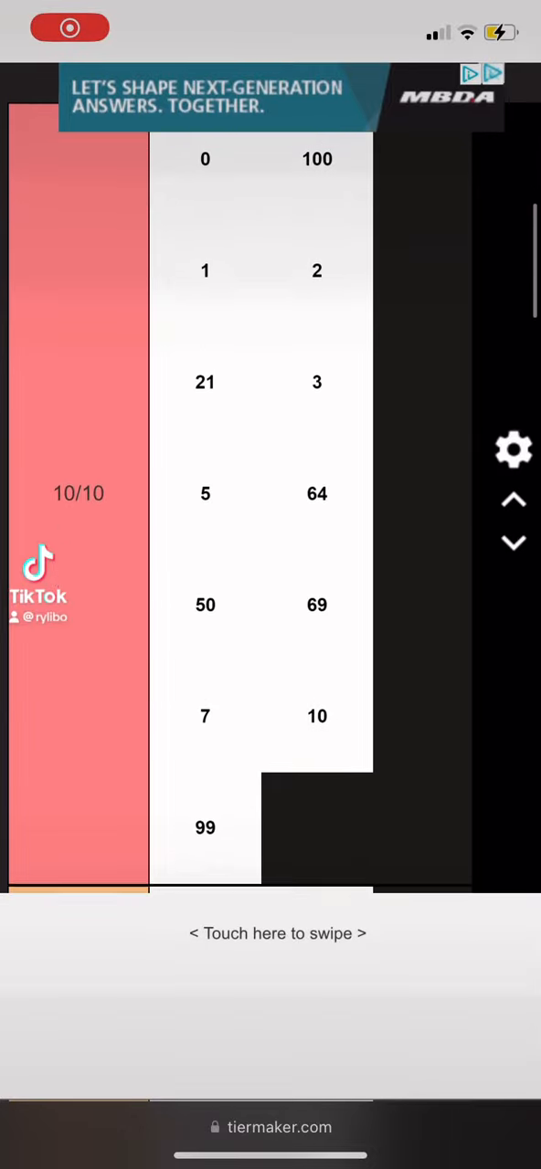
{"action": "scroll", "scroll_direction": "down", "scroll_amount": 3}
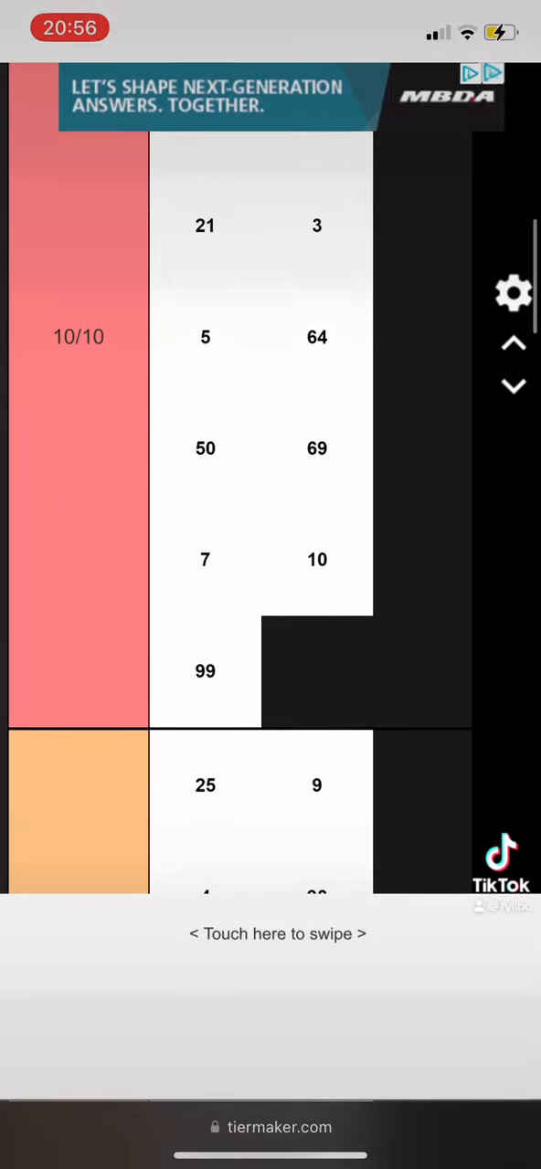
{"action": "scroll", "scroll_direction": "down", "scroll_amount": 3}
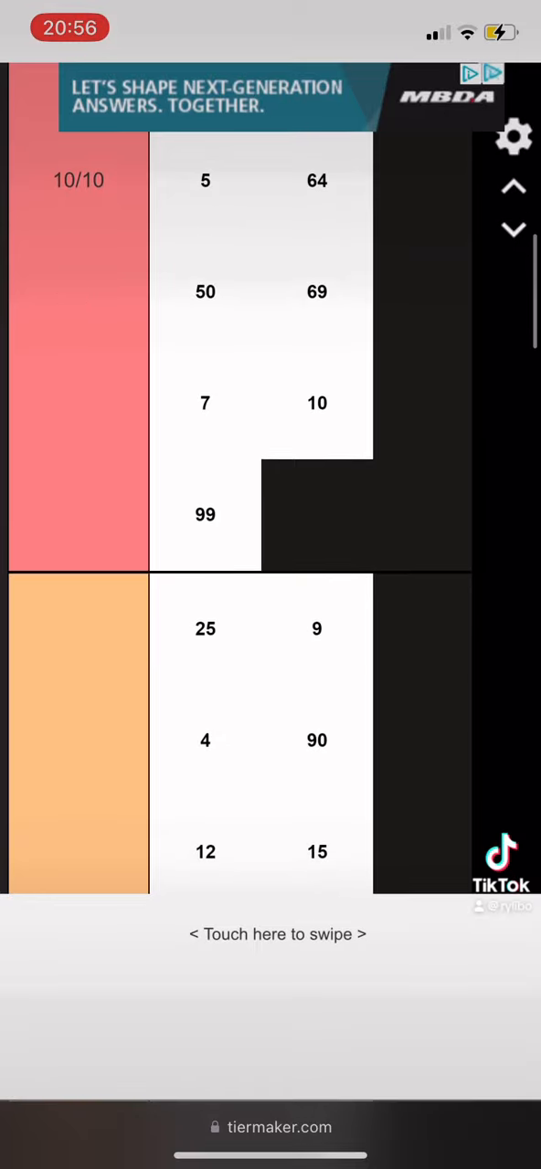
{"action": "scroll", "scroll_direction": "down", "scroll_amount": 3}
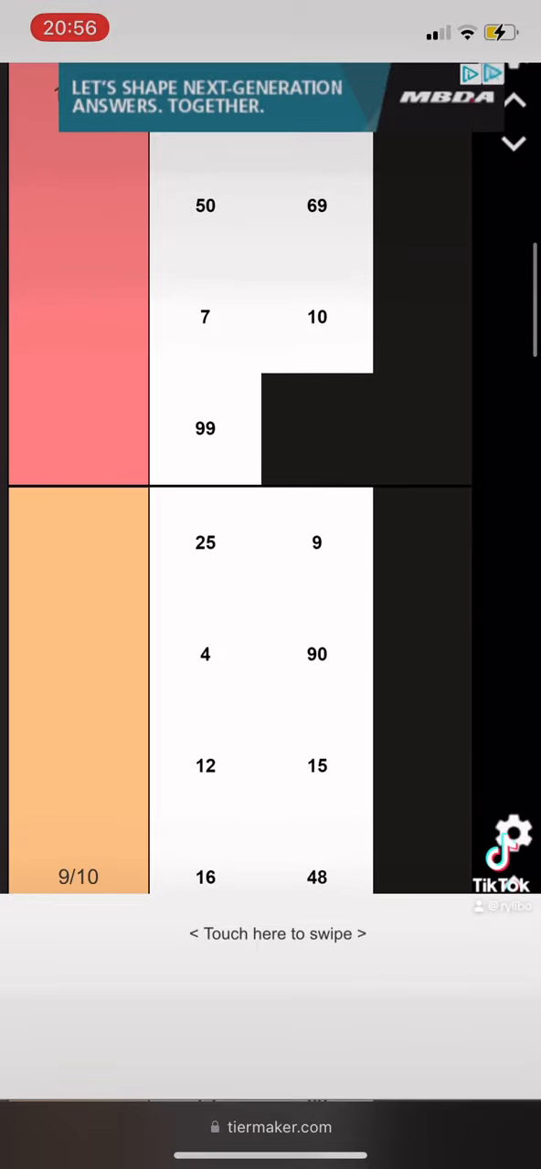
{"action": "scroll", "scroll_direction": "down", "scroll_amount": 3}
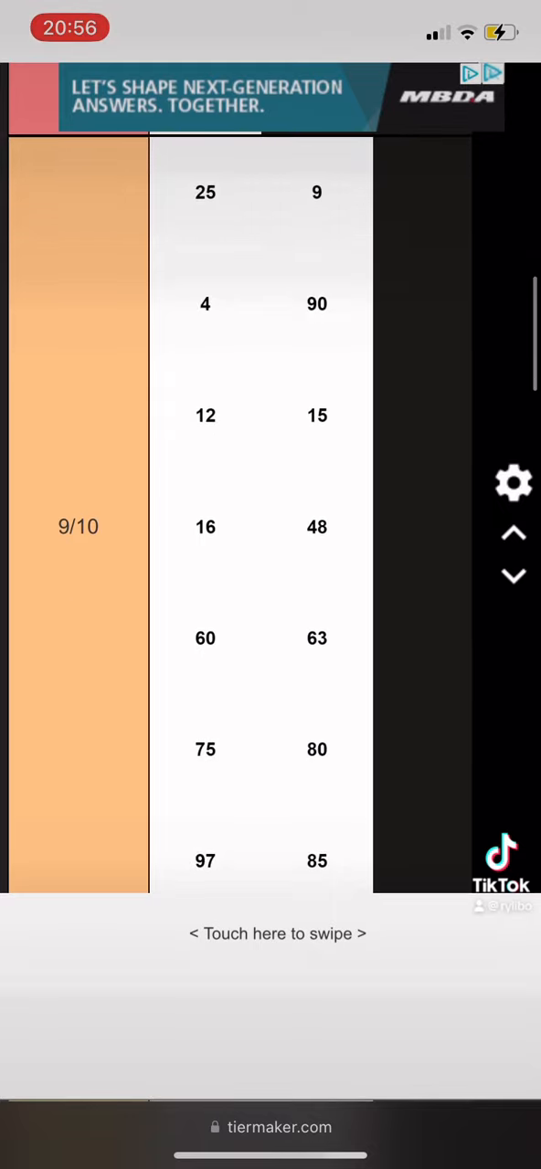
{"action": "scroll", "scroll_direction": "down", "scroll_amount": 3}
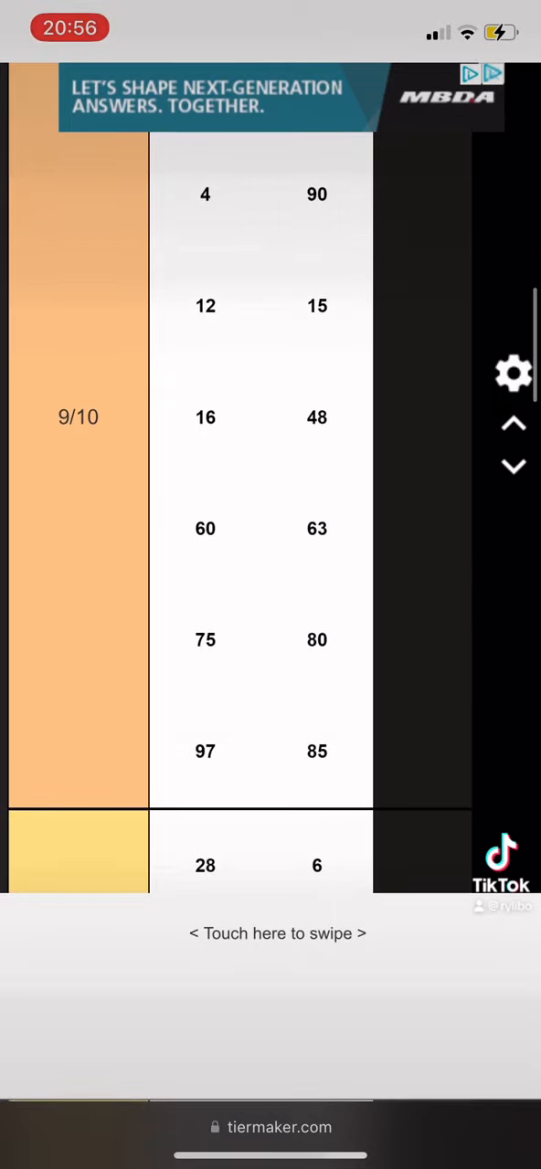
{"action": "scroll", "scroll_direction": "down", "scroll_amount": 3}
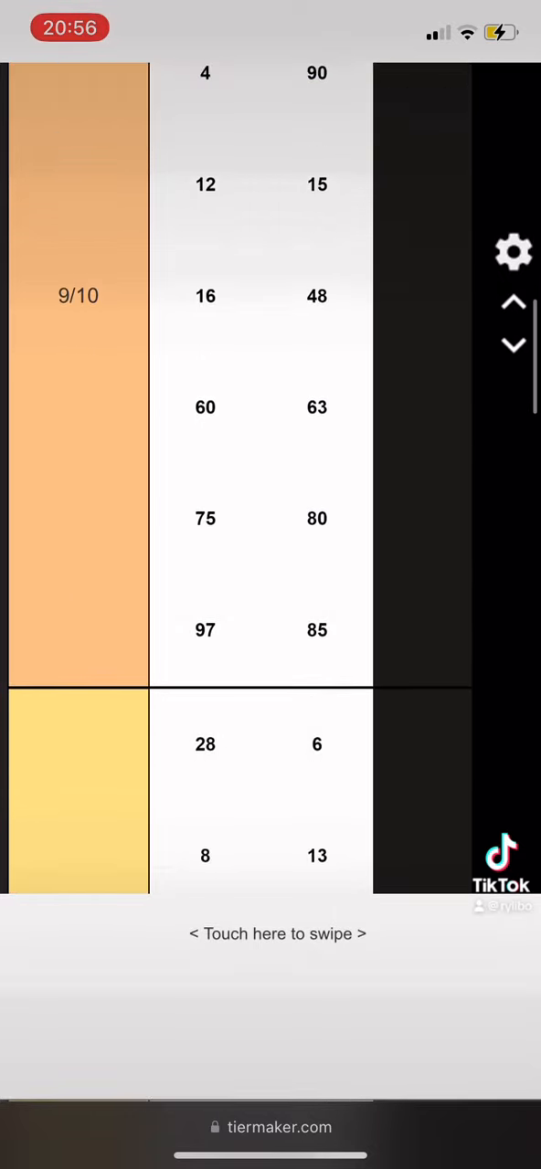
{"action": "scroll", "scroll_direction": "down", "scroll_amount": 3}
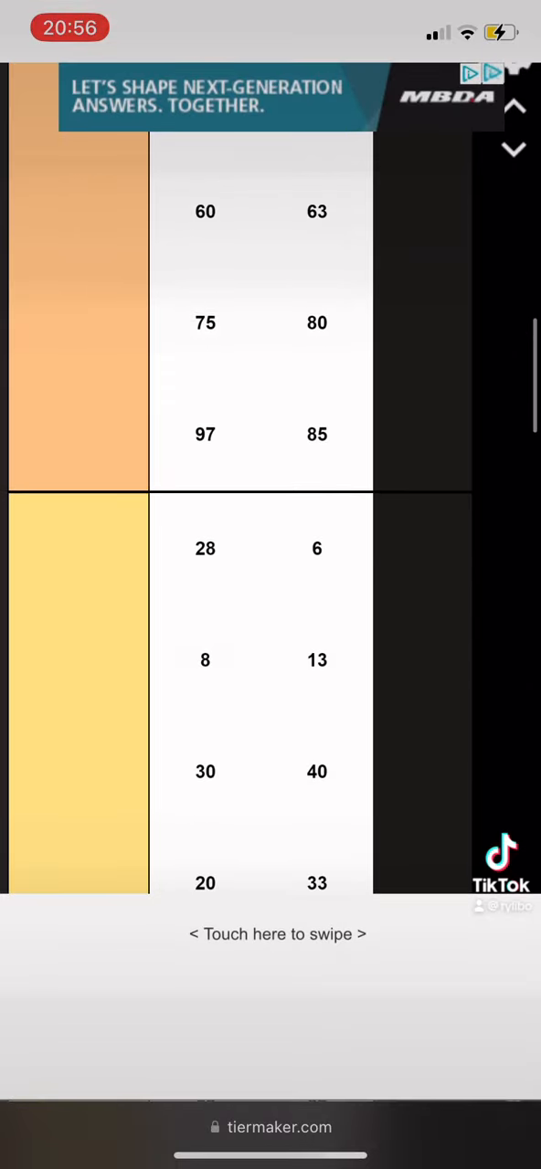
{"action": "scroll", "scroll_direction": "down", "scroll_amount": 3}
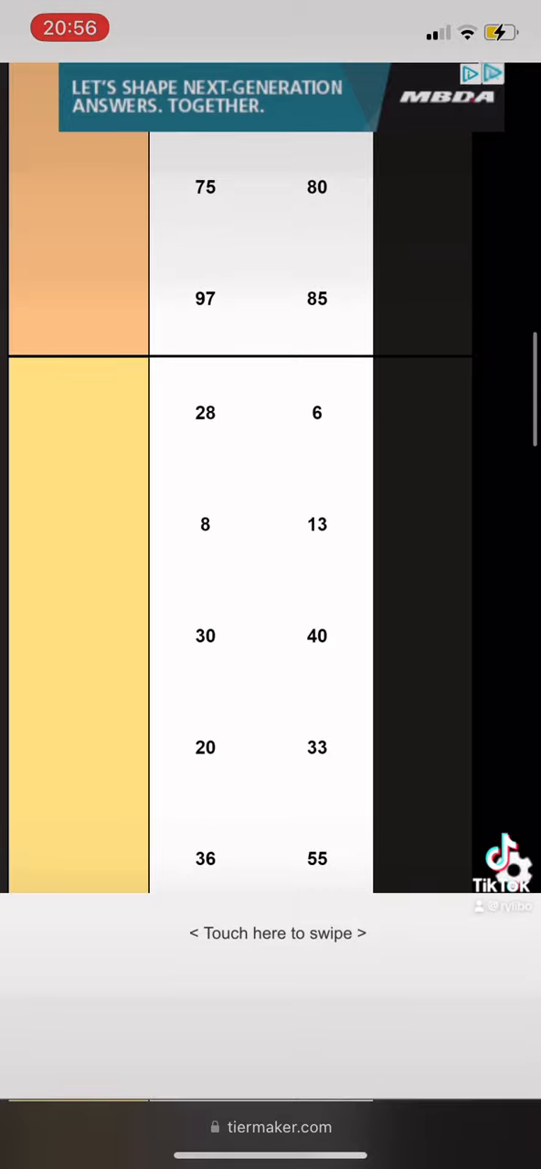
{"action": "scroll", "scroll_direction": "down", "scroll_amount": 3}
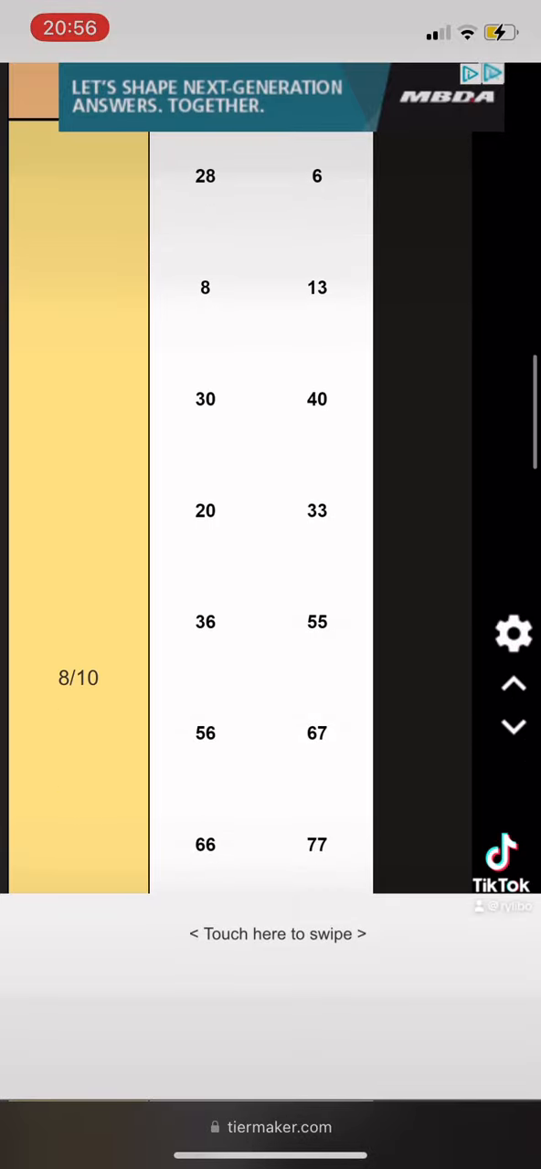
{"action": "scroll", "scroll_direction": "down", "scroll_amount": 3}
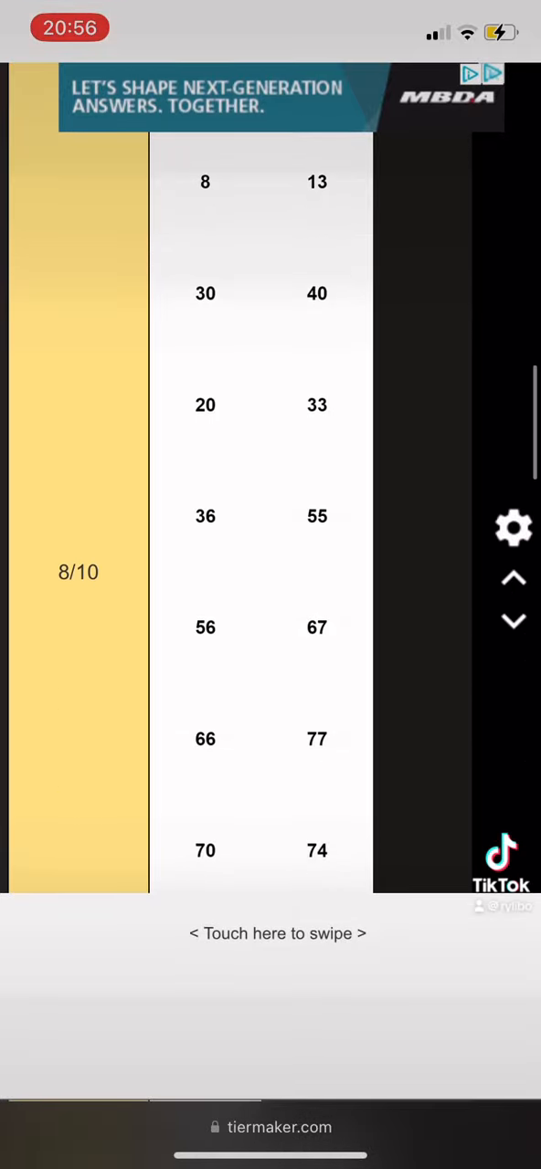
{"action": "scroll", "scroll_direction": "down", "scroll_amount": 3}
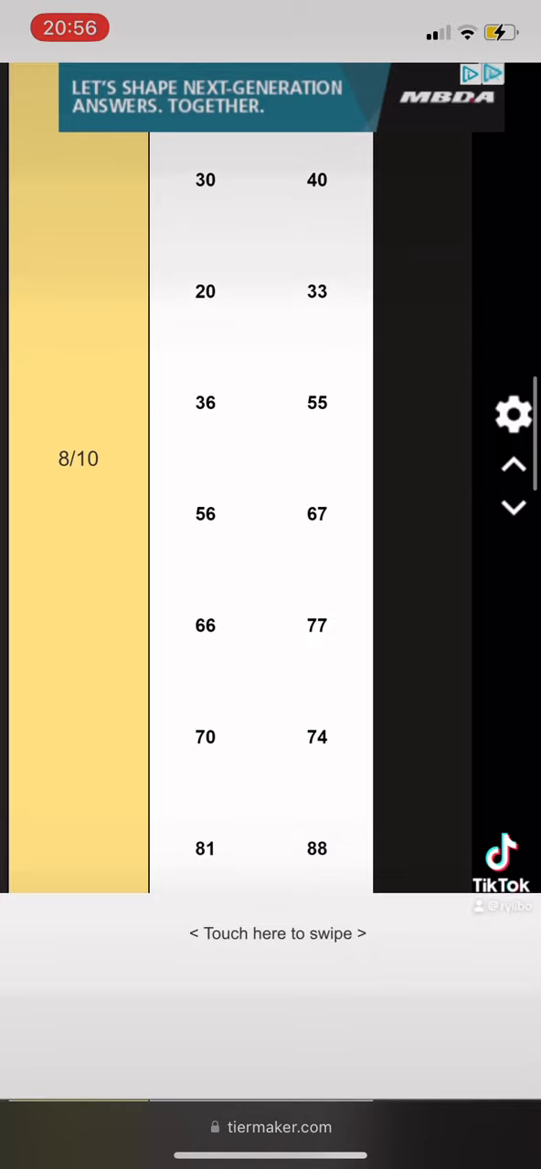
{"action": "scroll", "scroll_direction": "down", "scroll_amount": 3}
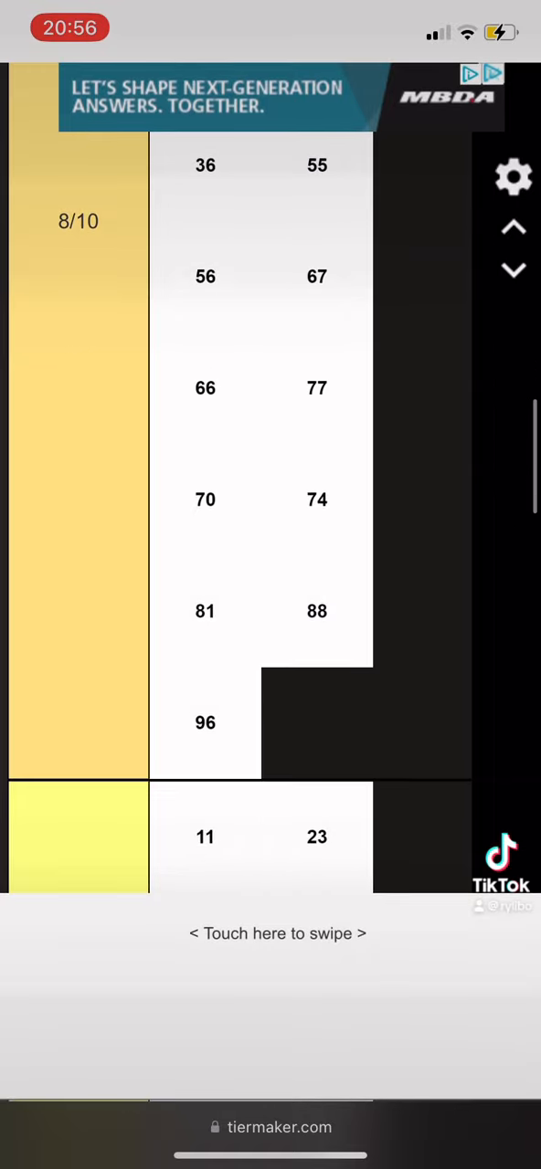
{"action": "scroll", "scroll_direction": "down", "scroll_amount": 3}
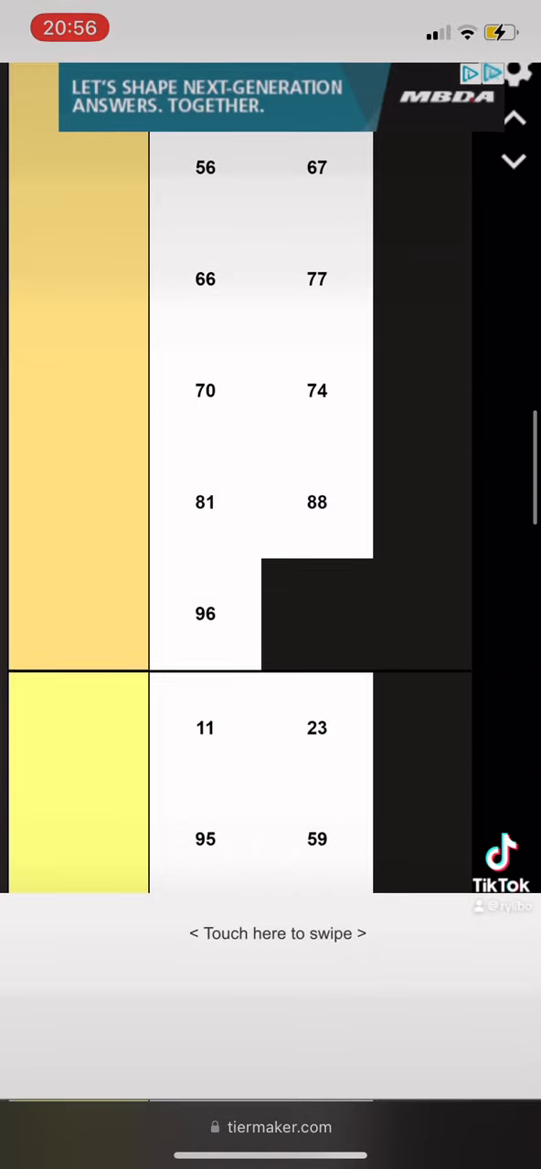
{"action": "scroll", "scroll_direction": "down", "scroll_amount": 3}
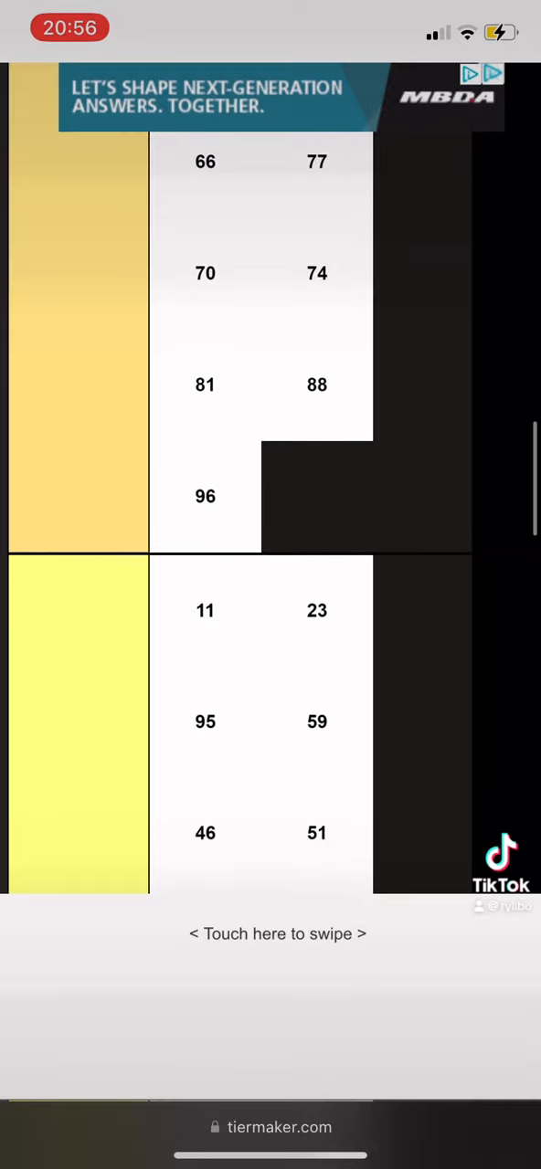
{"action": "scroll", "scroll_direction": "down", "scroll_amount": 3}
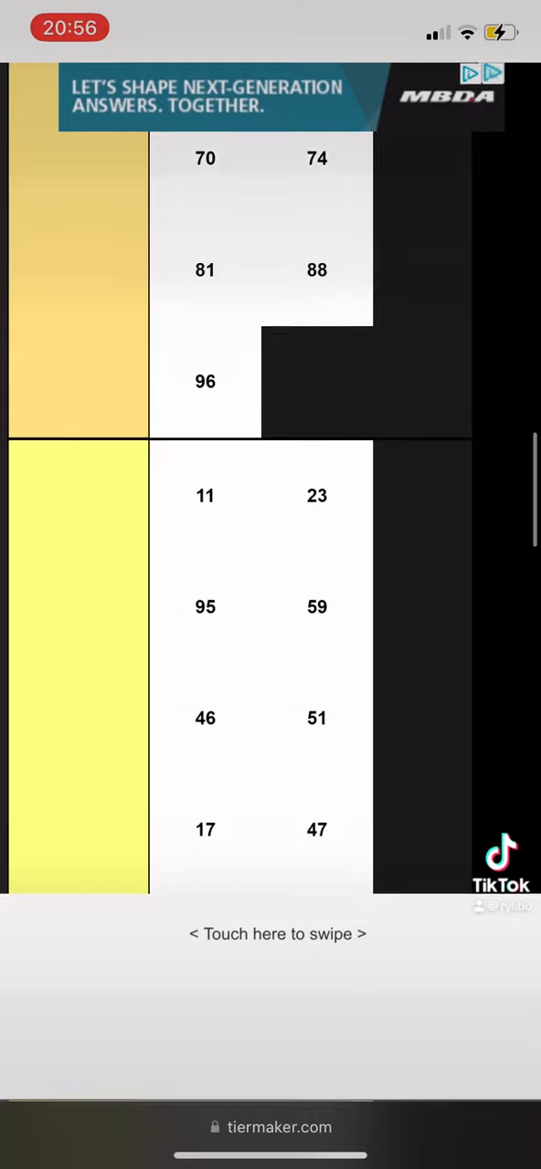
{"action": "scroll", "scroll_direction": "down", "scroll_amount": 3}
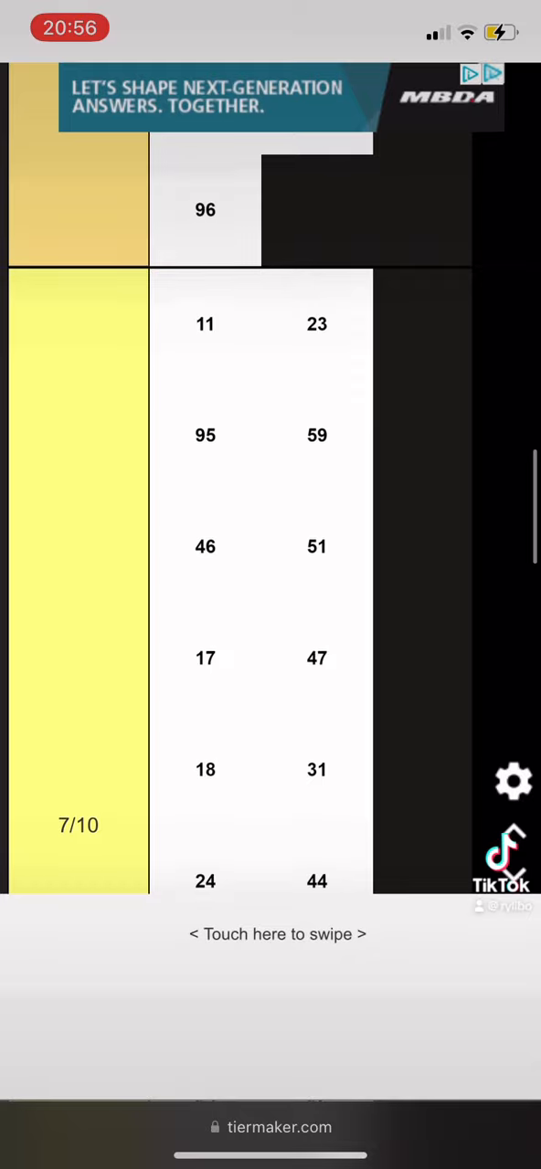
{"action": "scroll", "scroll_direction": "down", "scroll_amount": 3}
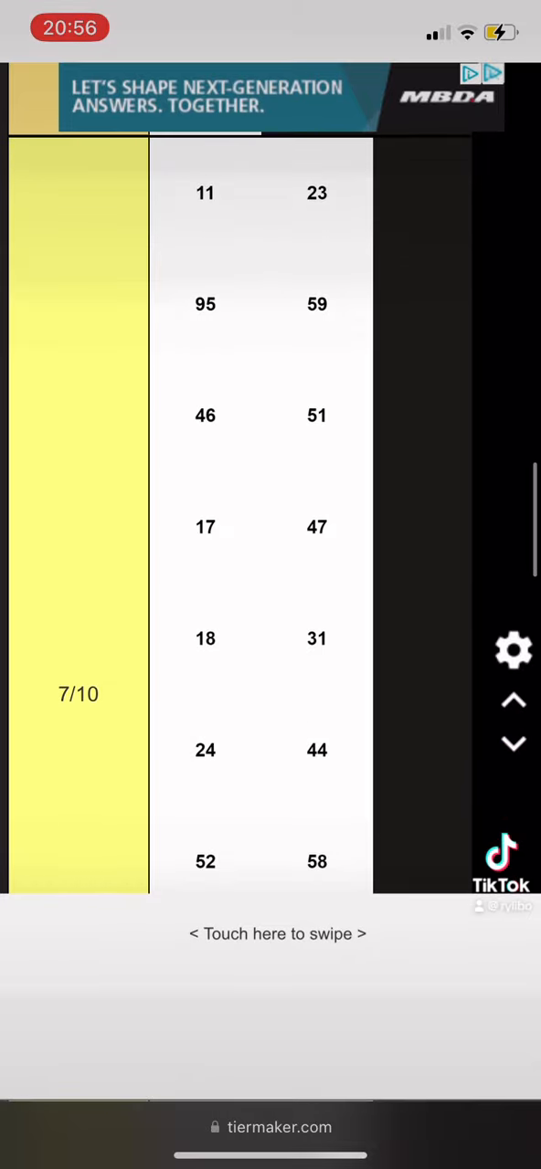
{"action": "scroll", "scroll_direction": "down", "scroll_amount": 3}
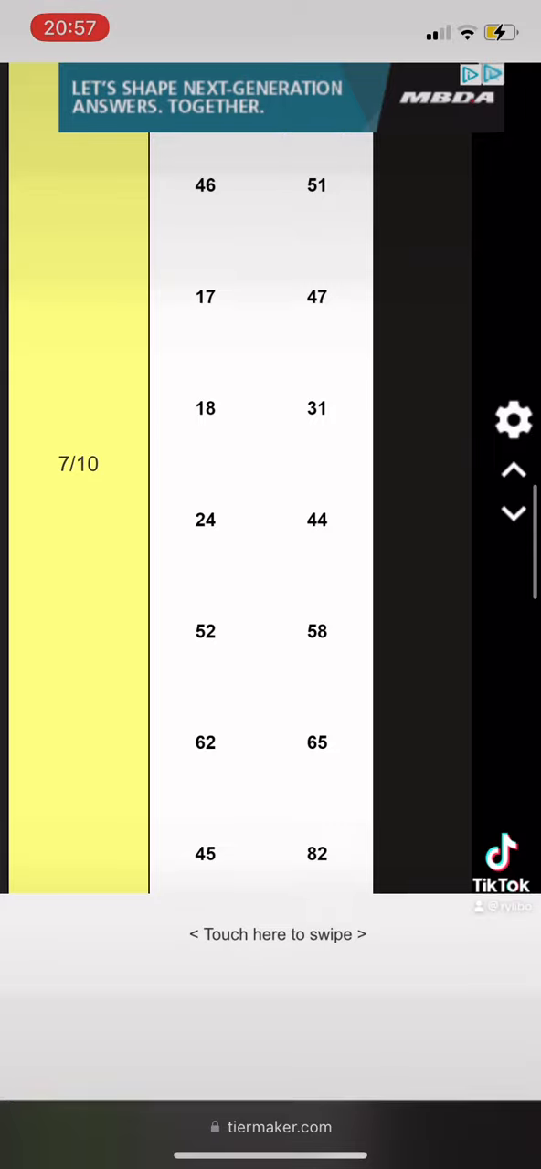
{"action": "scroll", "scroll_direction": "down", "scroll_amount": 3}
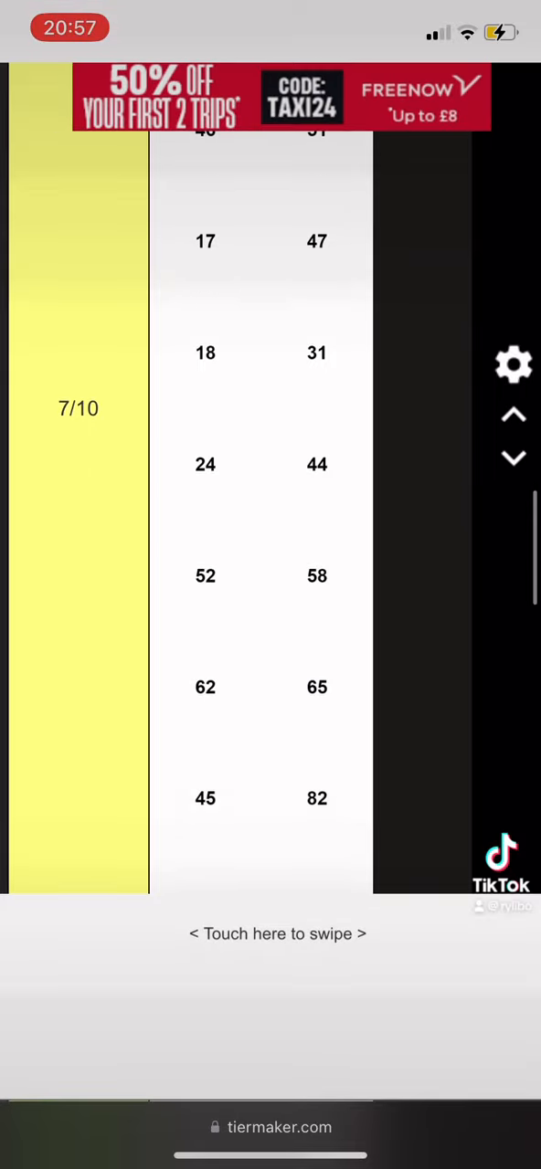
{"action": "scroll", "scroll_direction": "down", "scroll_amount": 3}
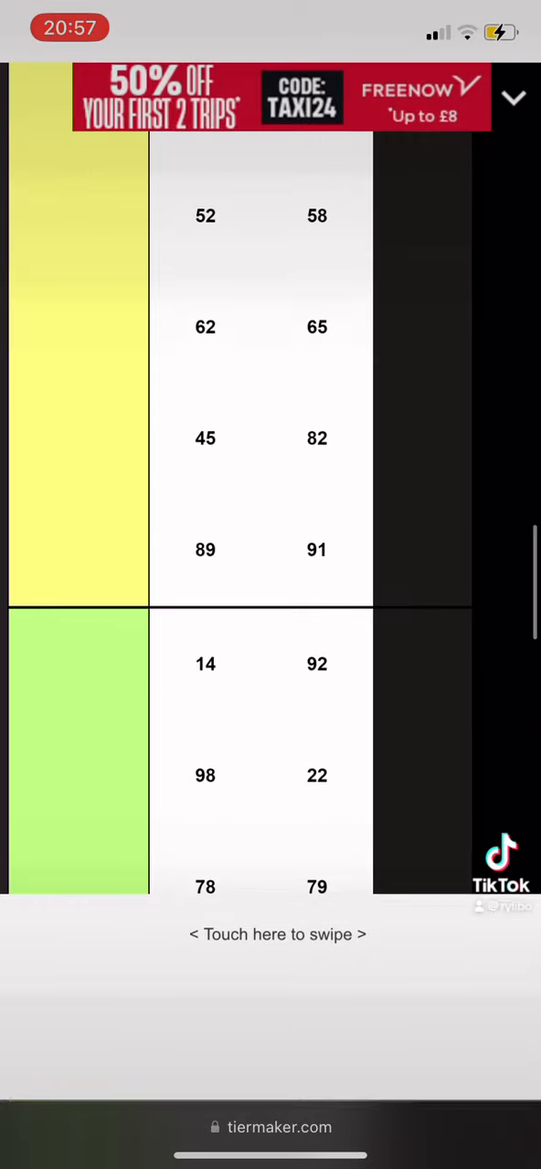
{"action": "scroll", "scroll_direction": "down", "scroll_amount": 3}
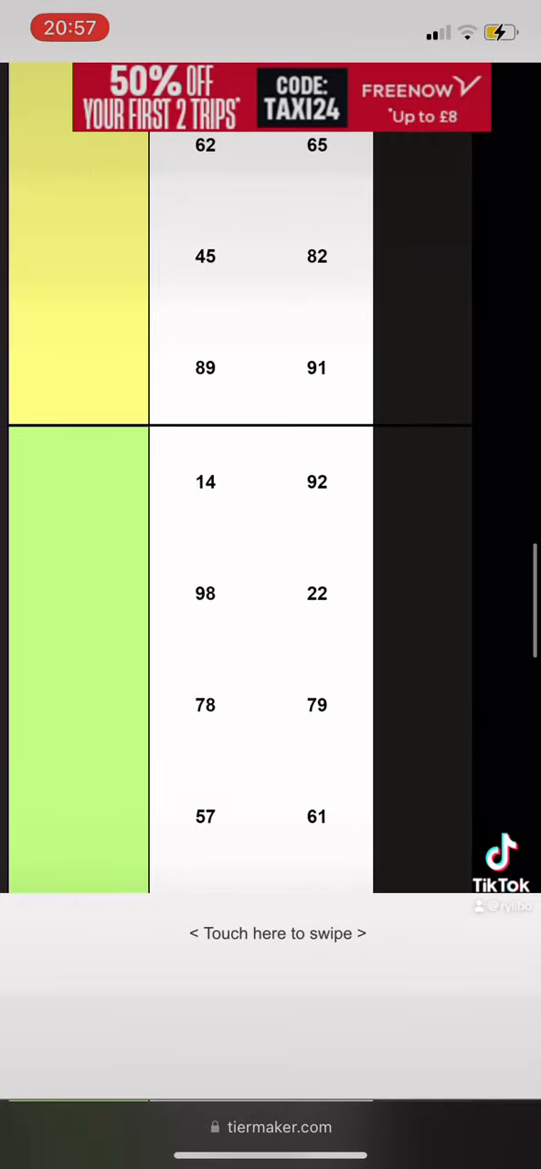
{"action": "scroll", "scroll_direction": "down", "scroll_amount": 3}
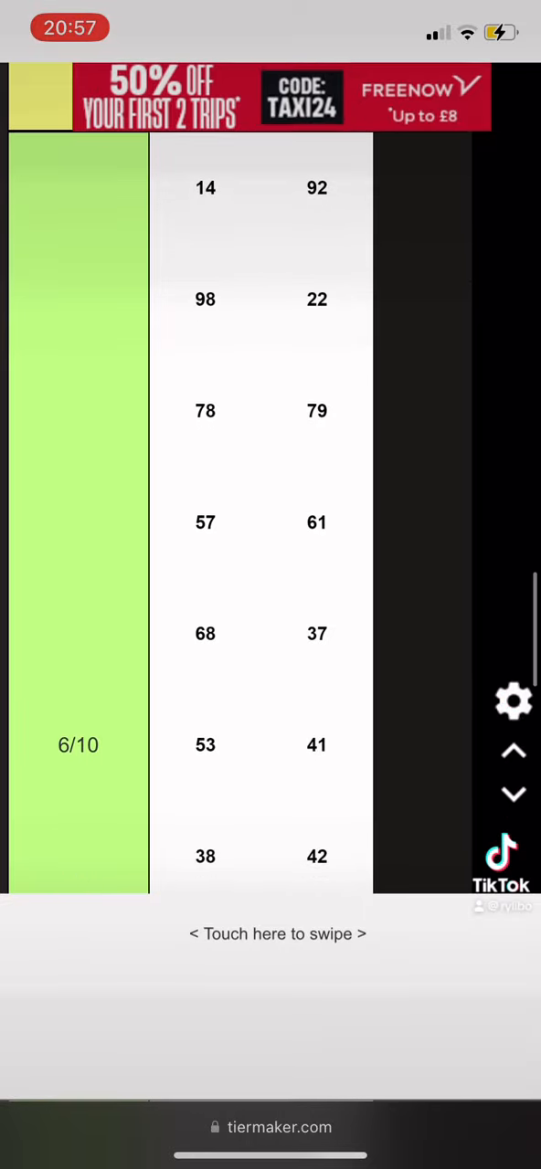
{"action": "scroll", "scroll_direction": "down", "scroll_amount": 3}
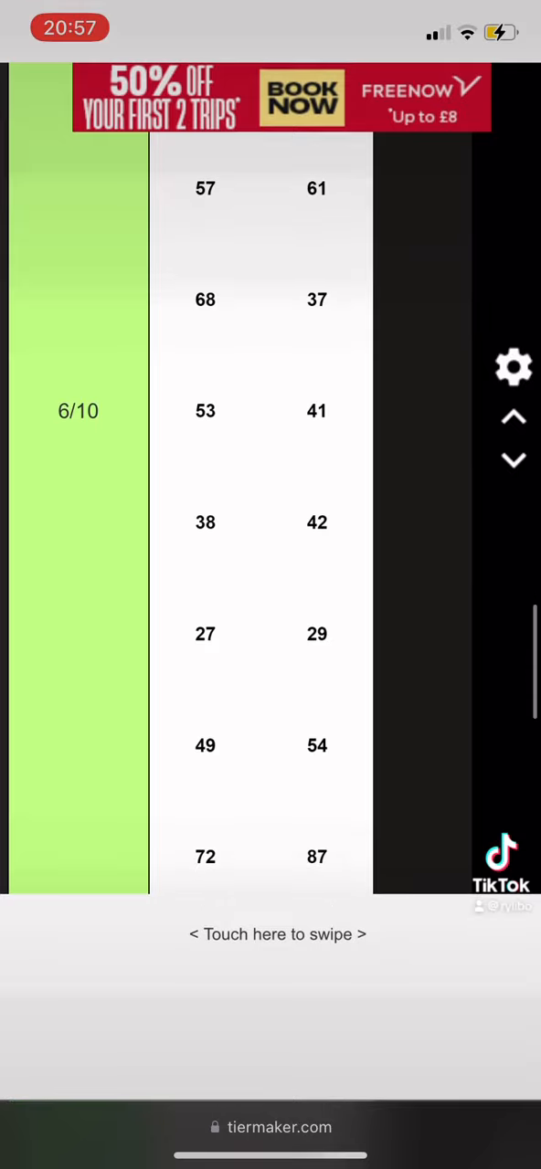
{"action": "scroll", "scroll_direction": "down", "scroll_amount": 3}
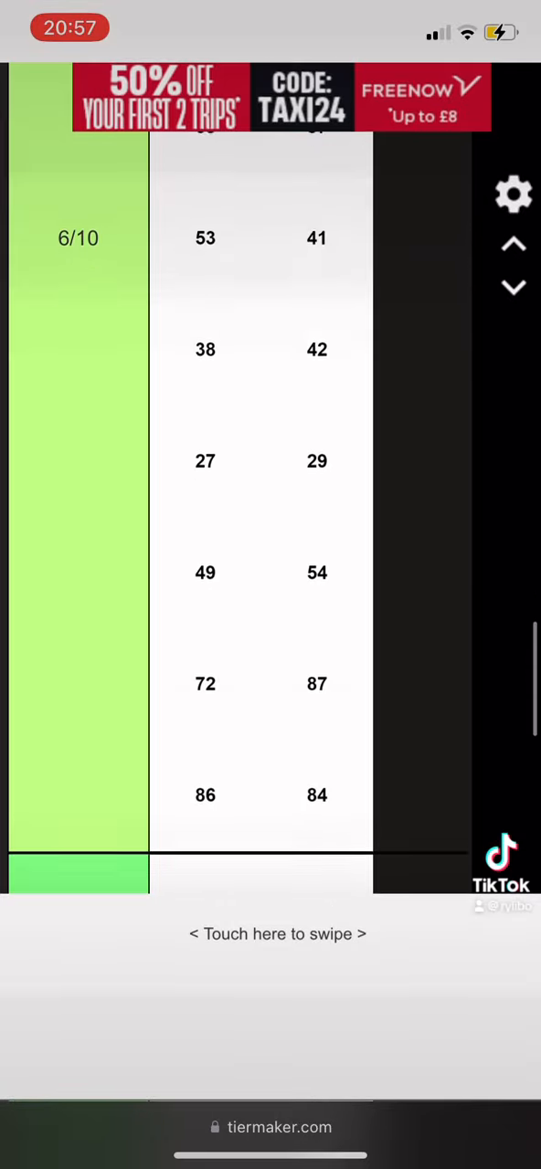
{"action": "scroll", "scroll_direction": "down", "scroll_amount": 3}
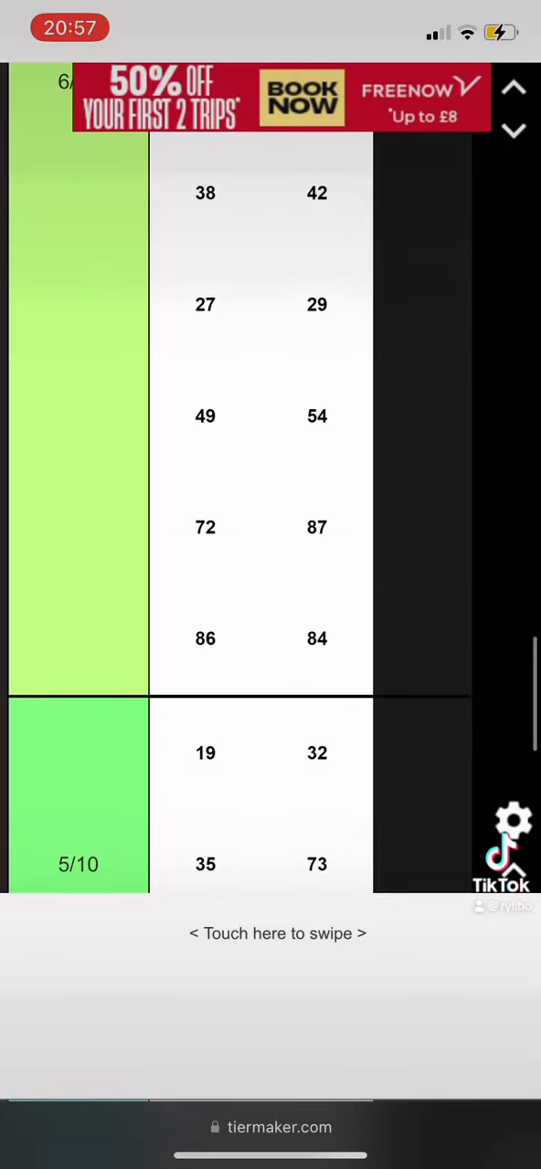
{"action": "scroll", "scroll_direction": "down", "scroll_amount": 3}
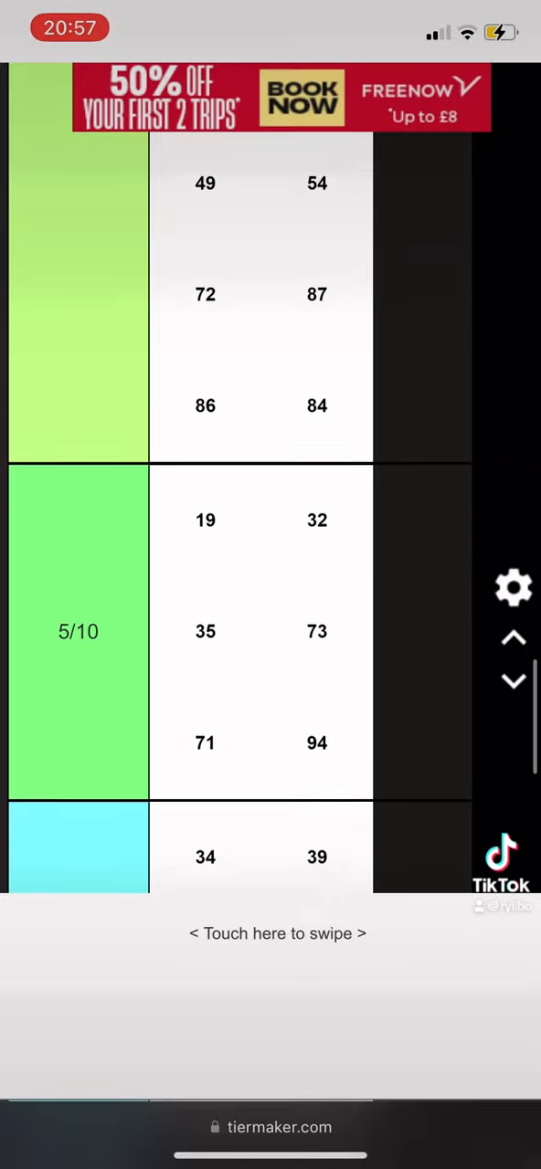
{"action": "scroll", "scroll_direction": "down", "scroll_amount": 3}
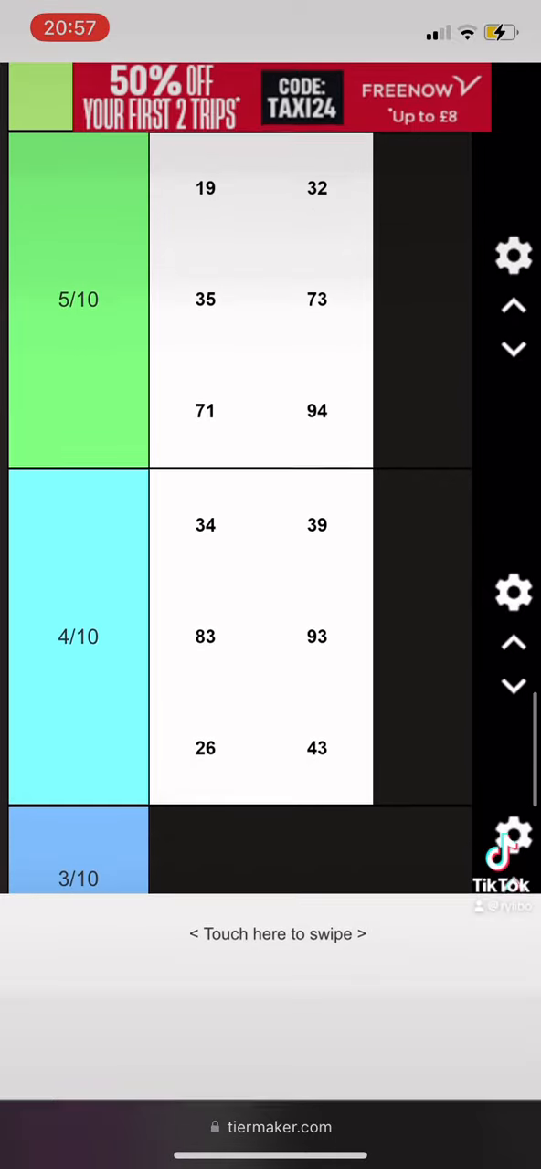
{"action": "scroll", "scroll_direction": "down", "scroll_amount": 3}
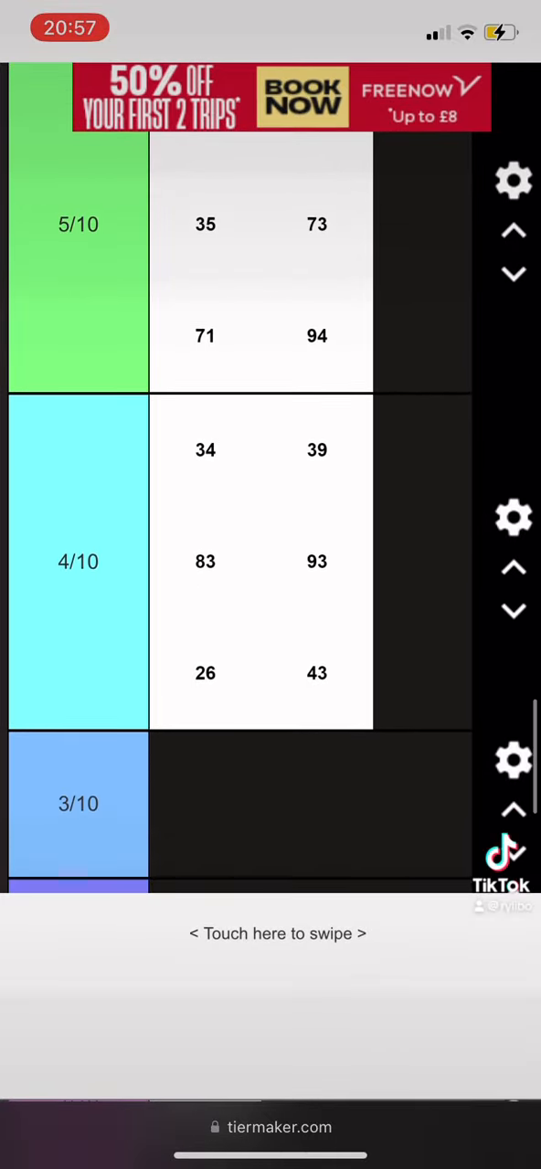
{"action": "scroll", "scroll_direction": "down", "scroll_amount": 3}
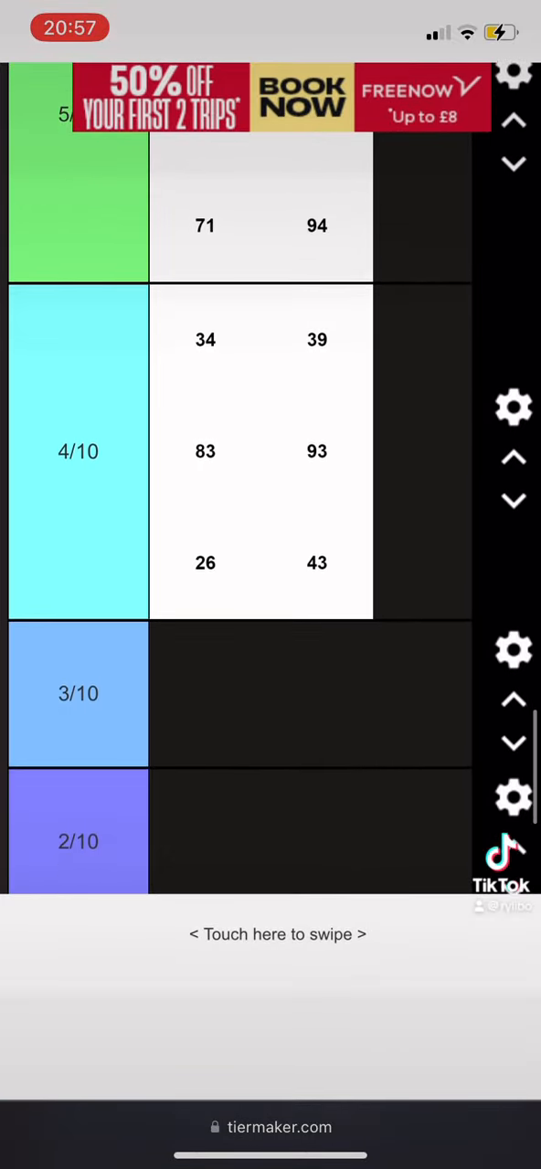
{"action": "scroll", "scroll_direction": "down", "scroll_amount": 3}
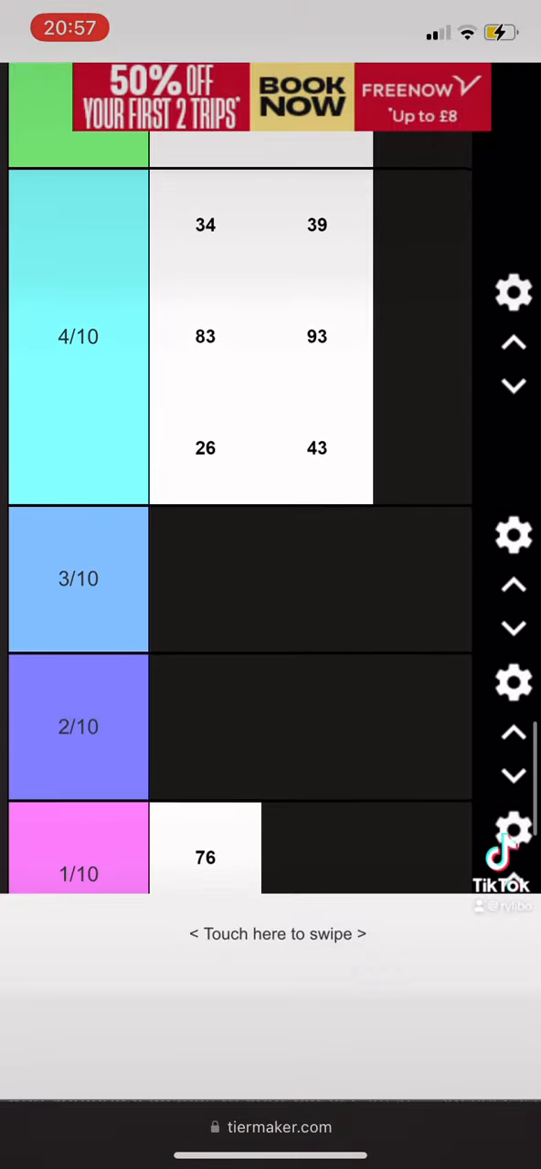
{"action": "scroll", "scroll_direction": "down", "scroll_amount": 3}
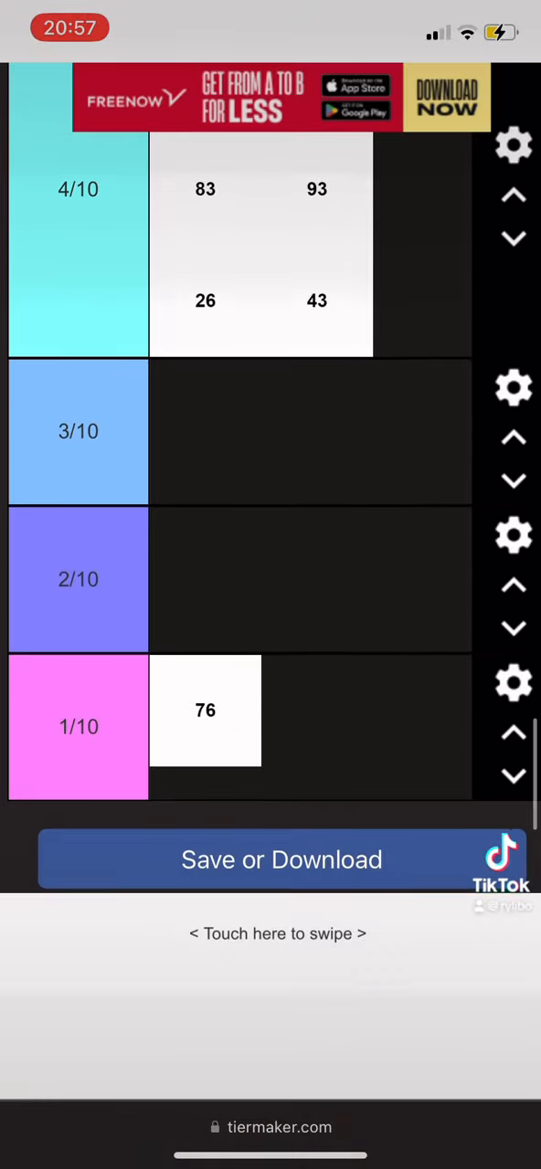
{"action": "scroll", "scroll_direction": "down", "scroll_amount": 3}
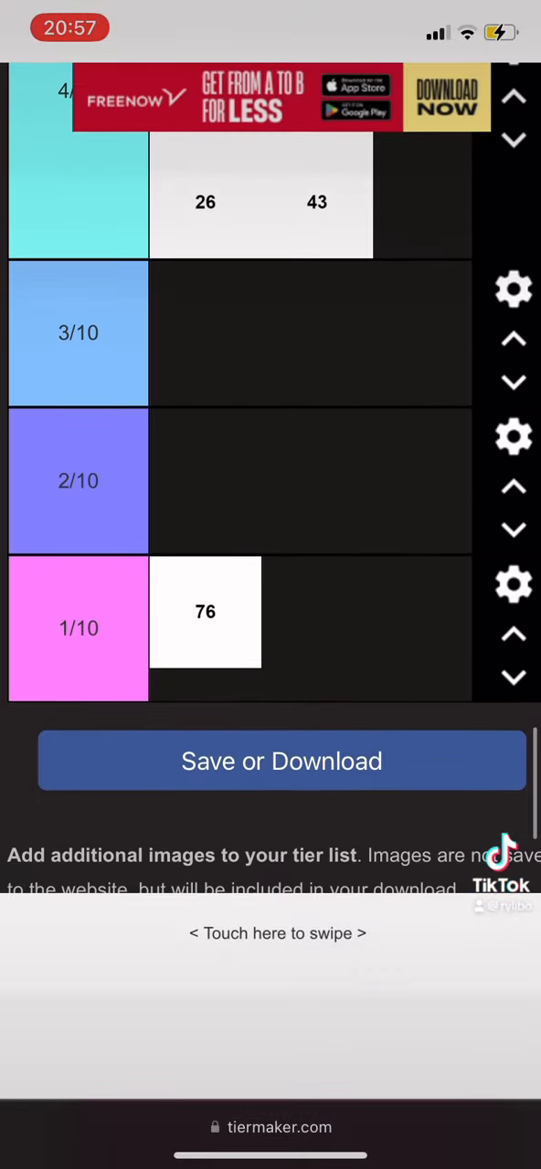
{"action": "scroll", "scroll_direction": "down", "scroll_amount": 3}
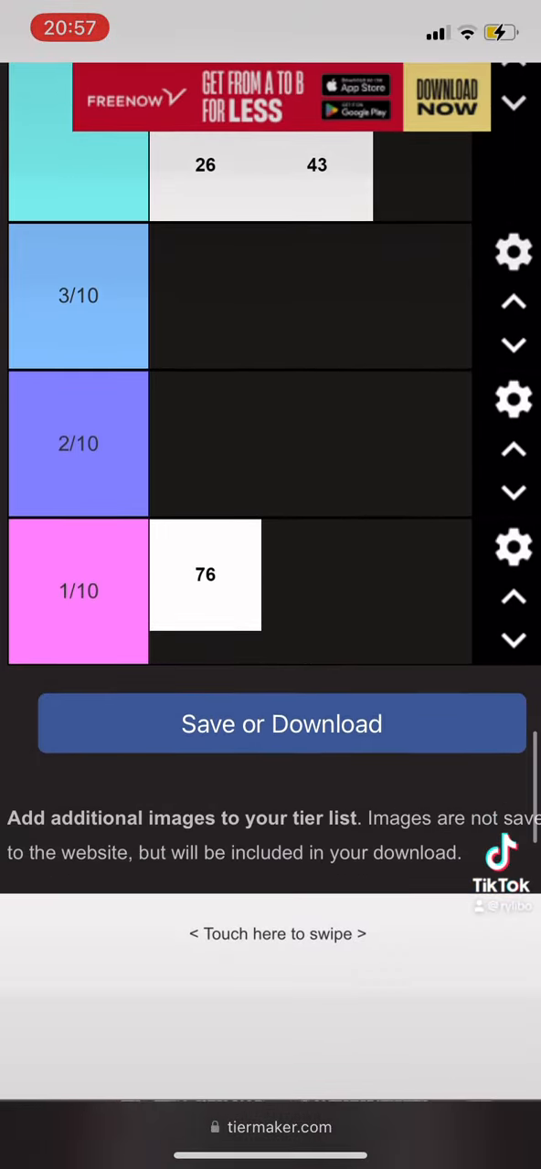